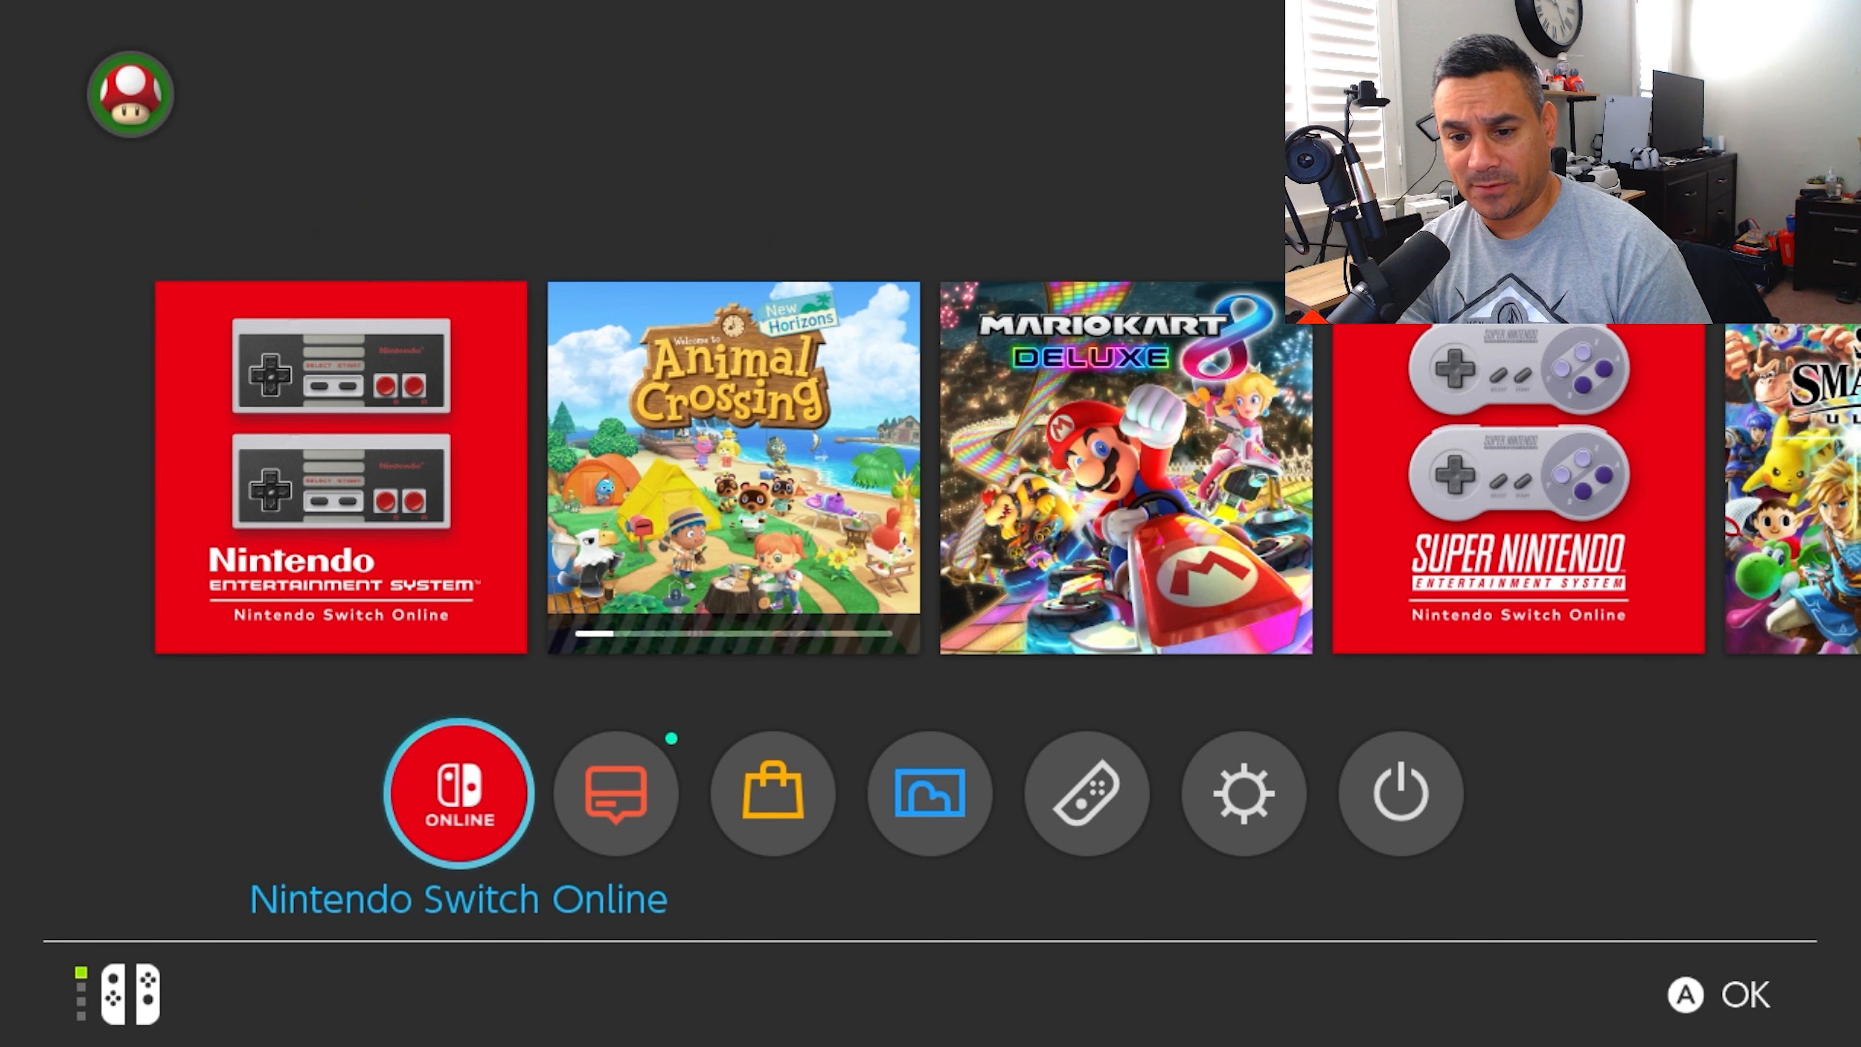
# Step: Reach and enter System Settings from the HOME menu icon row
pyautogui.click(1083, 792)
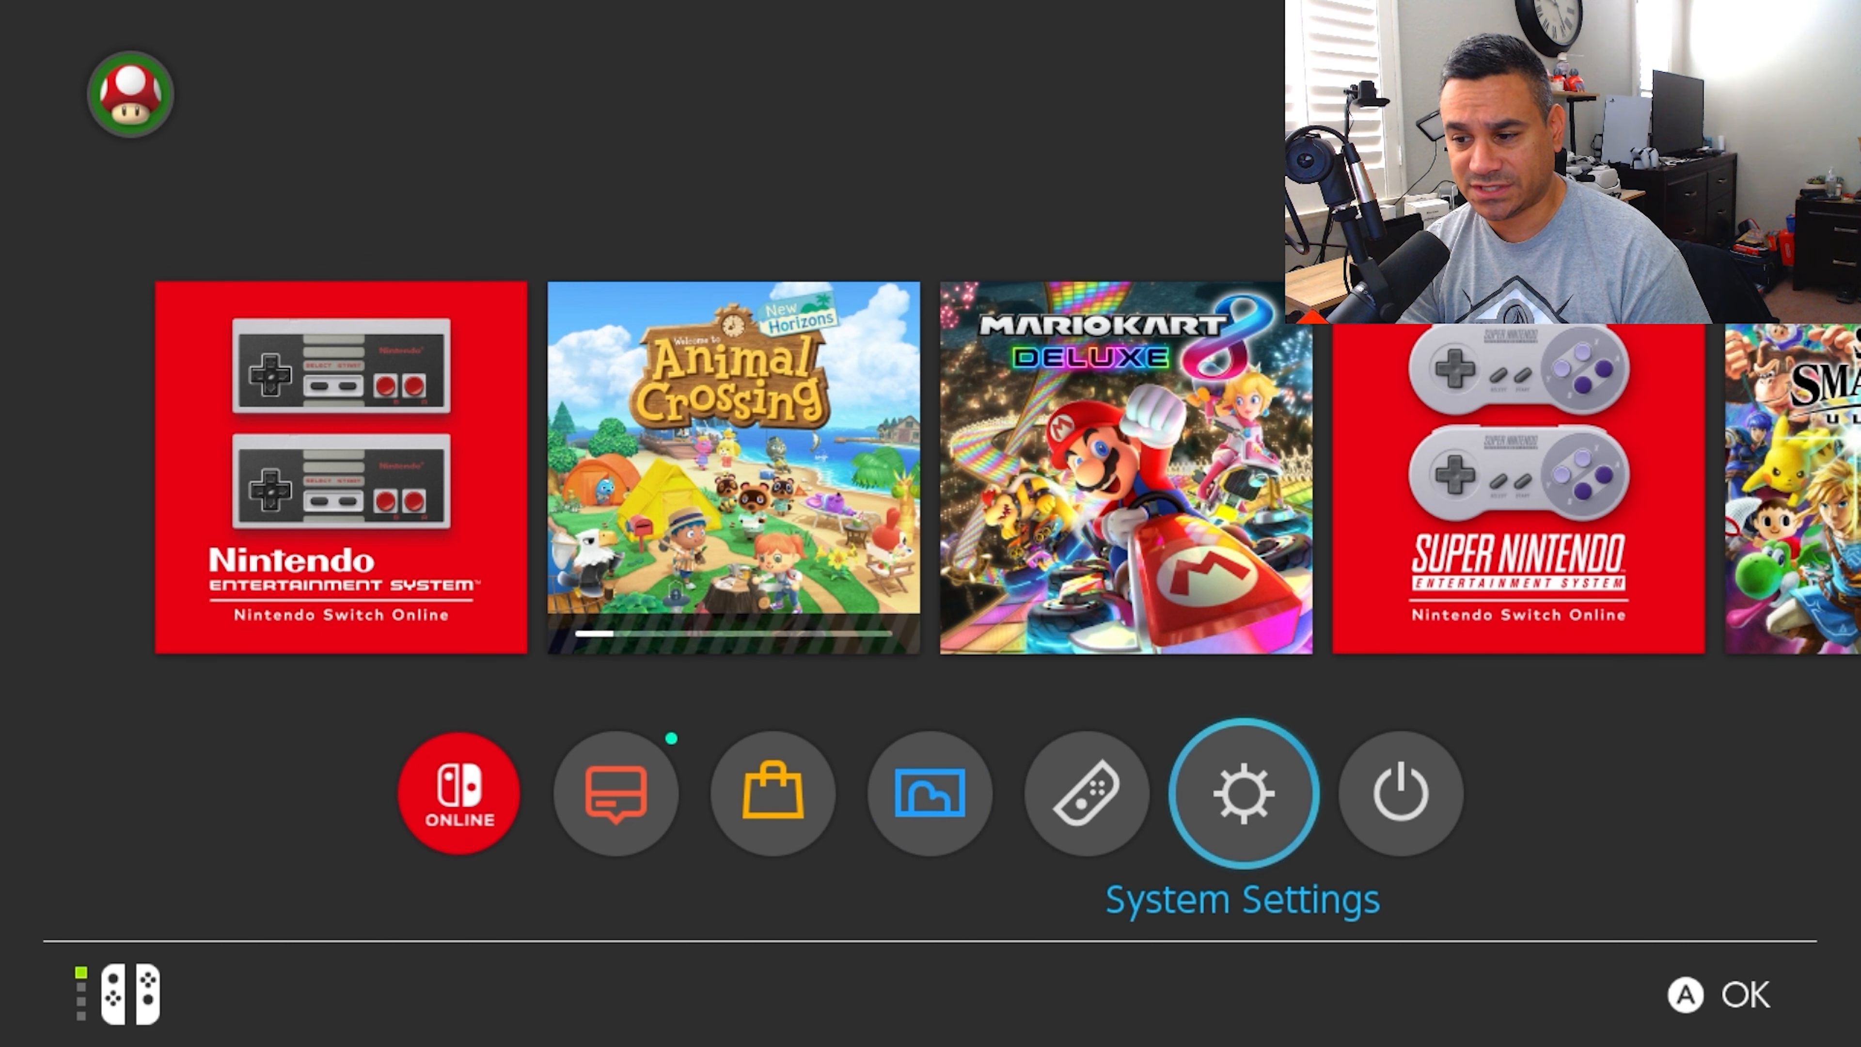
pyautogui.click(1241, 791)
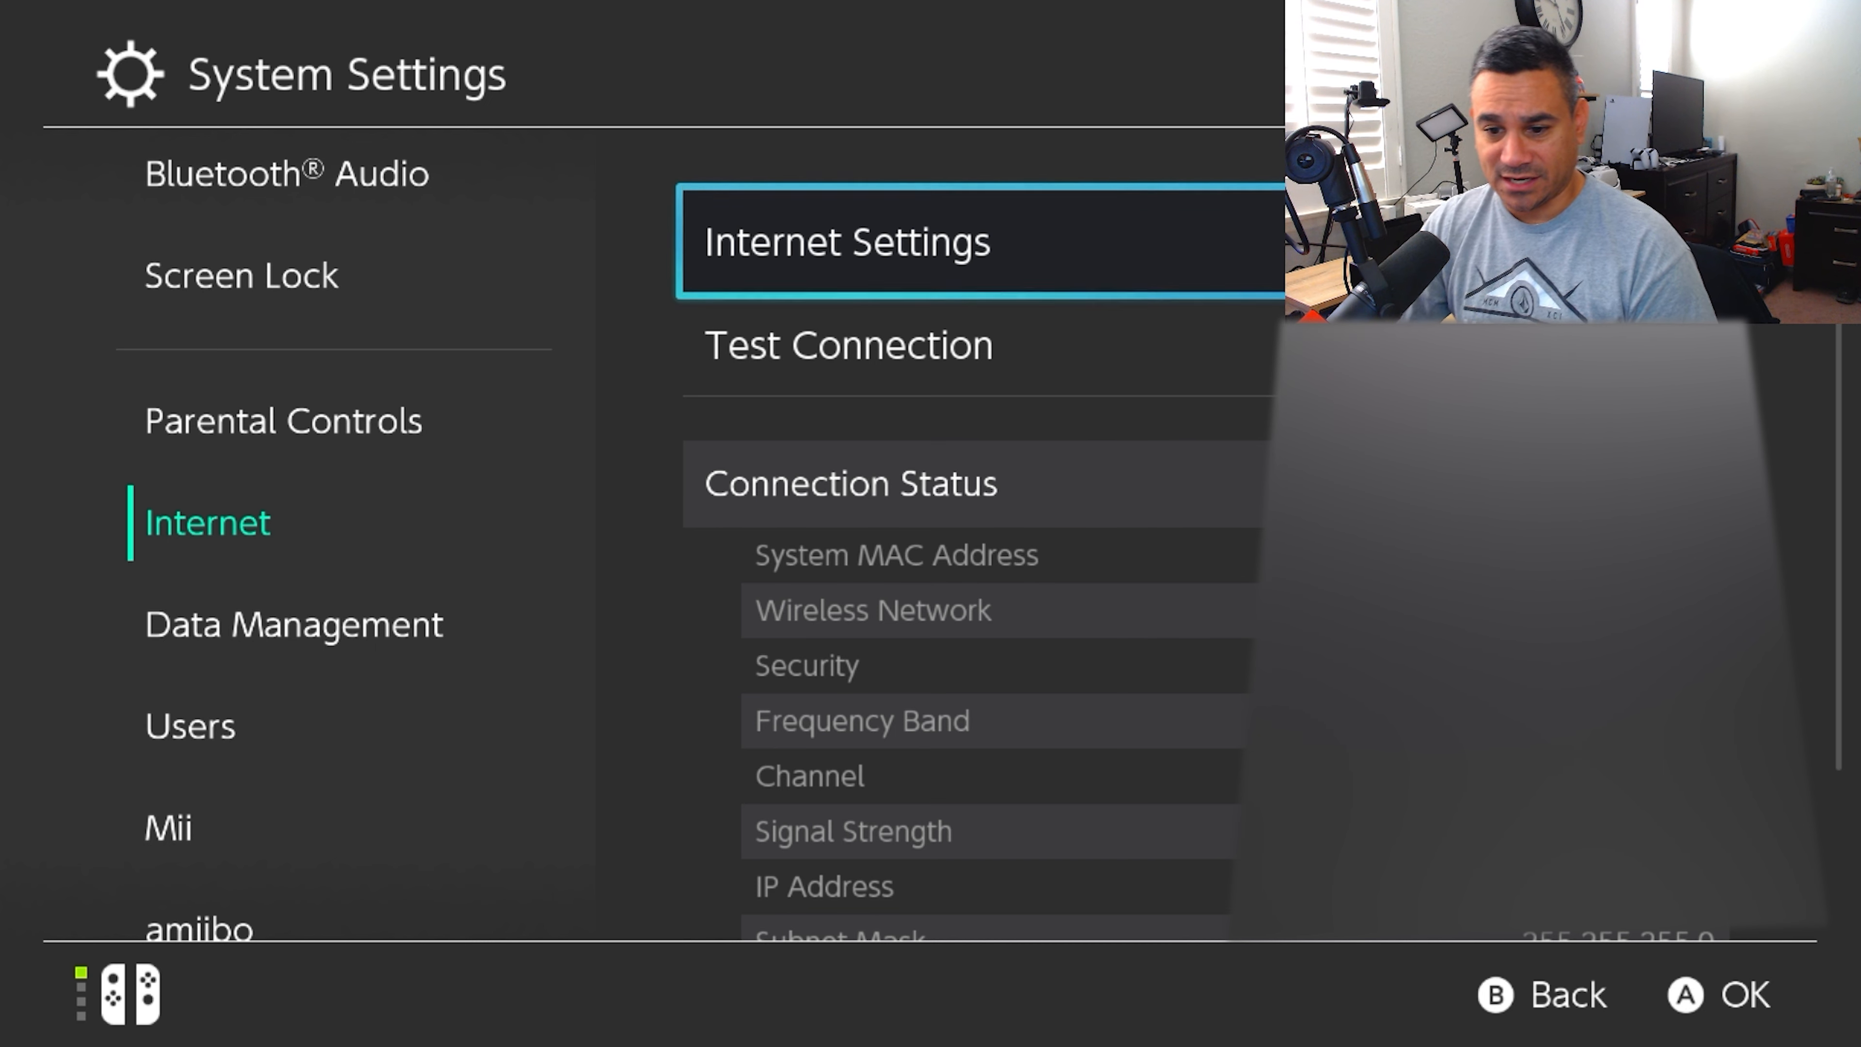
pyautogui.click(846, 242)
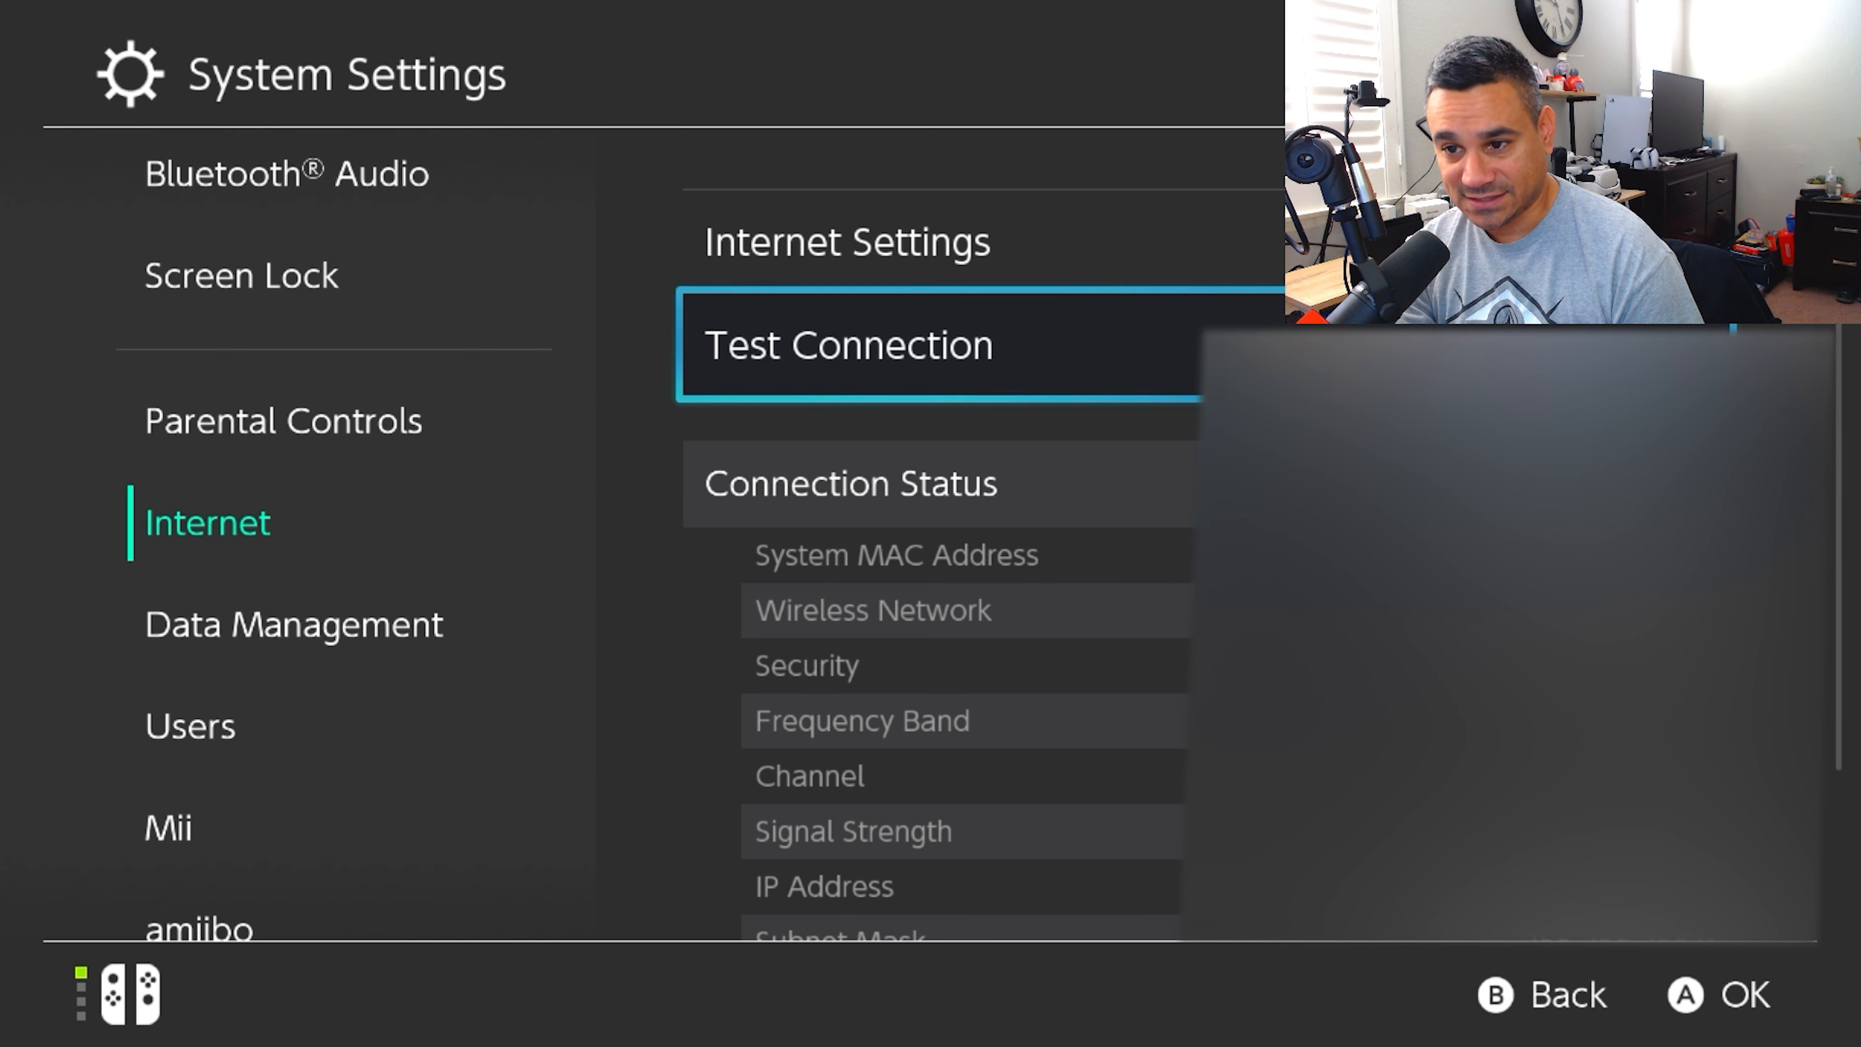
pyautogui.click(846, 345)
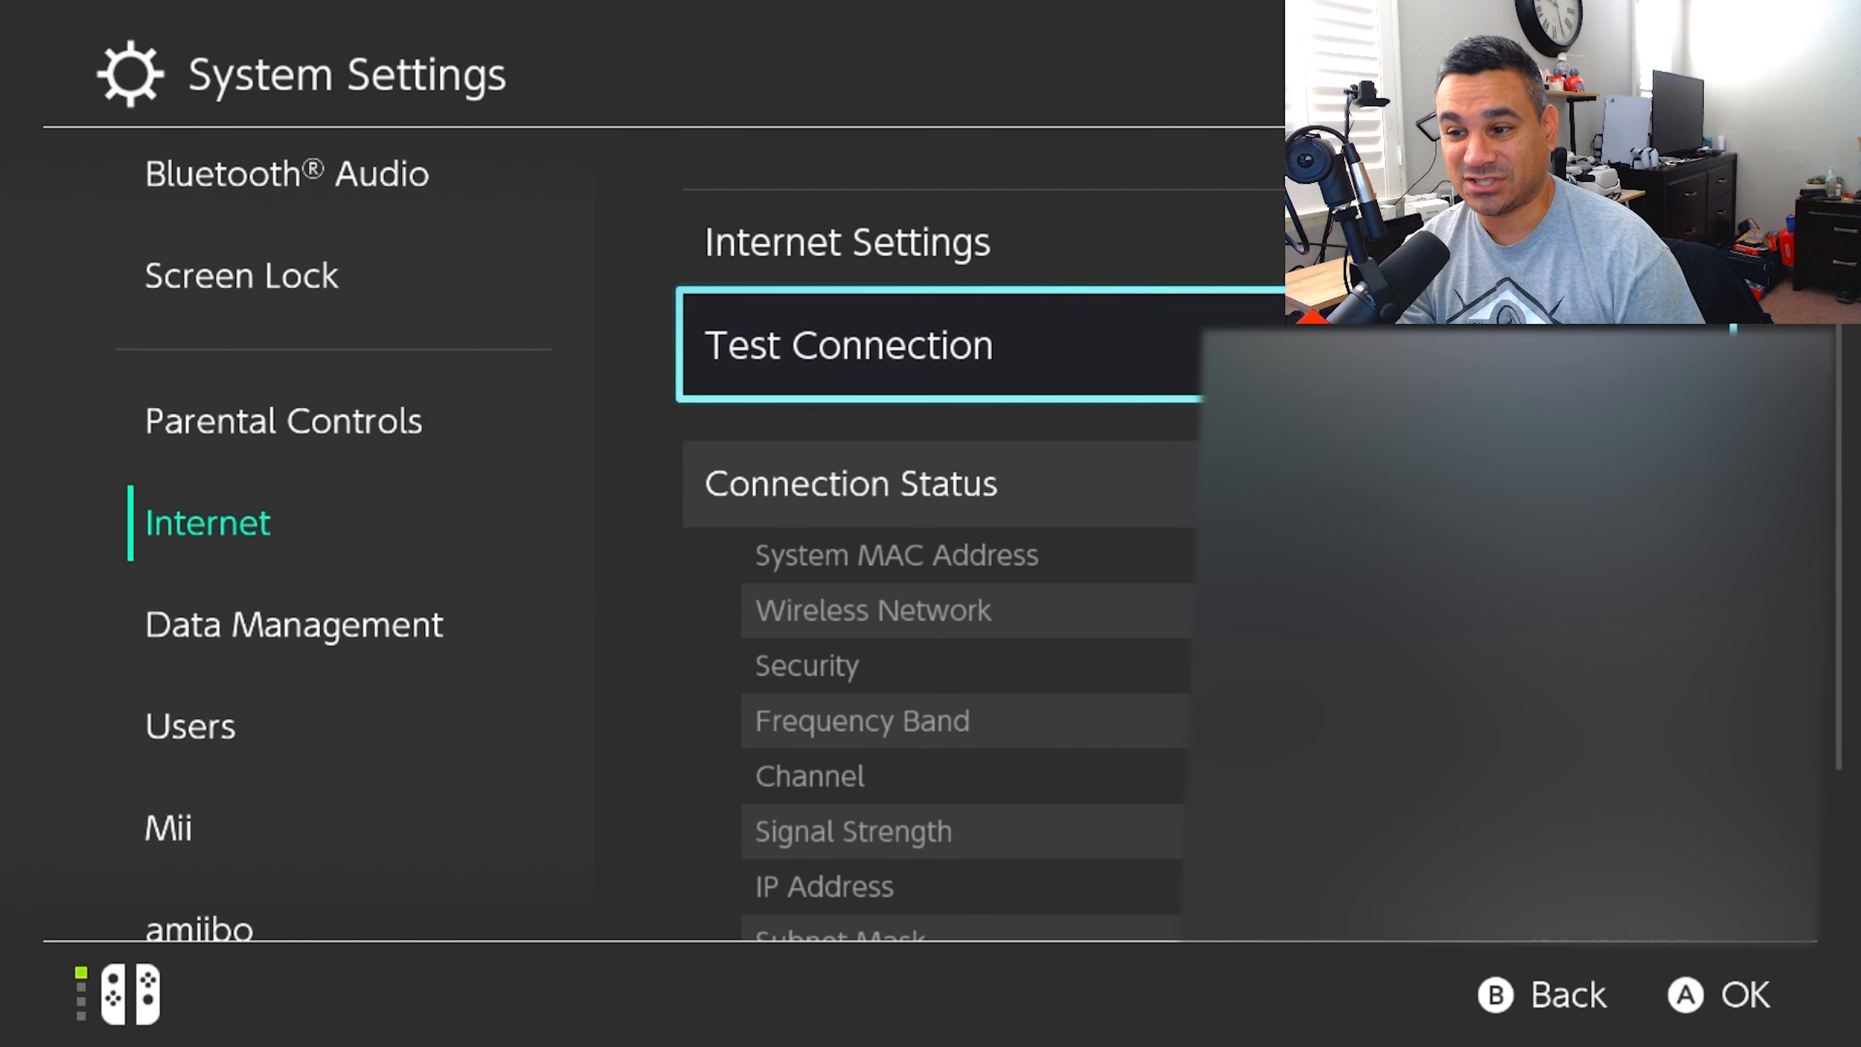
pyautogui.click(847, 344)
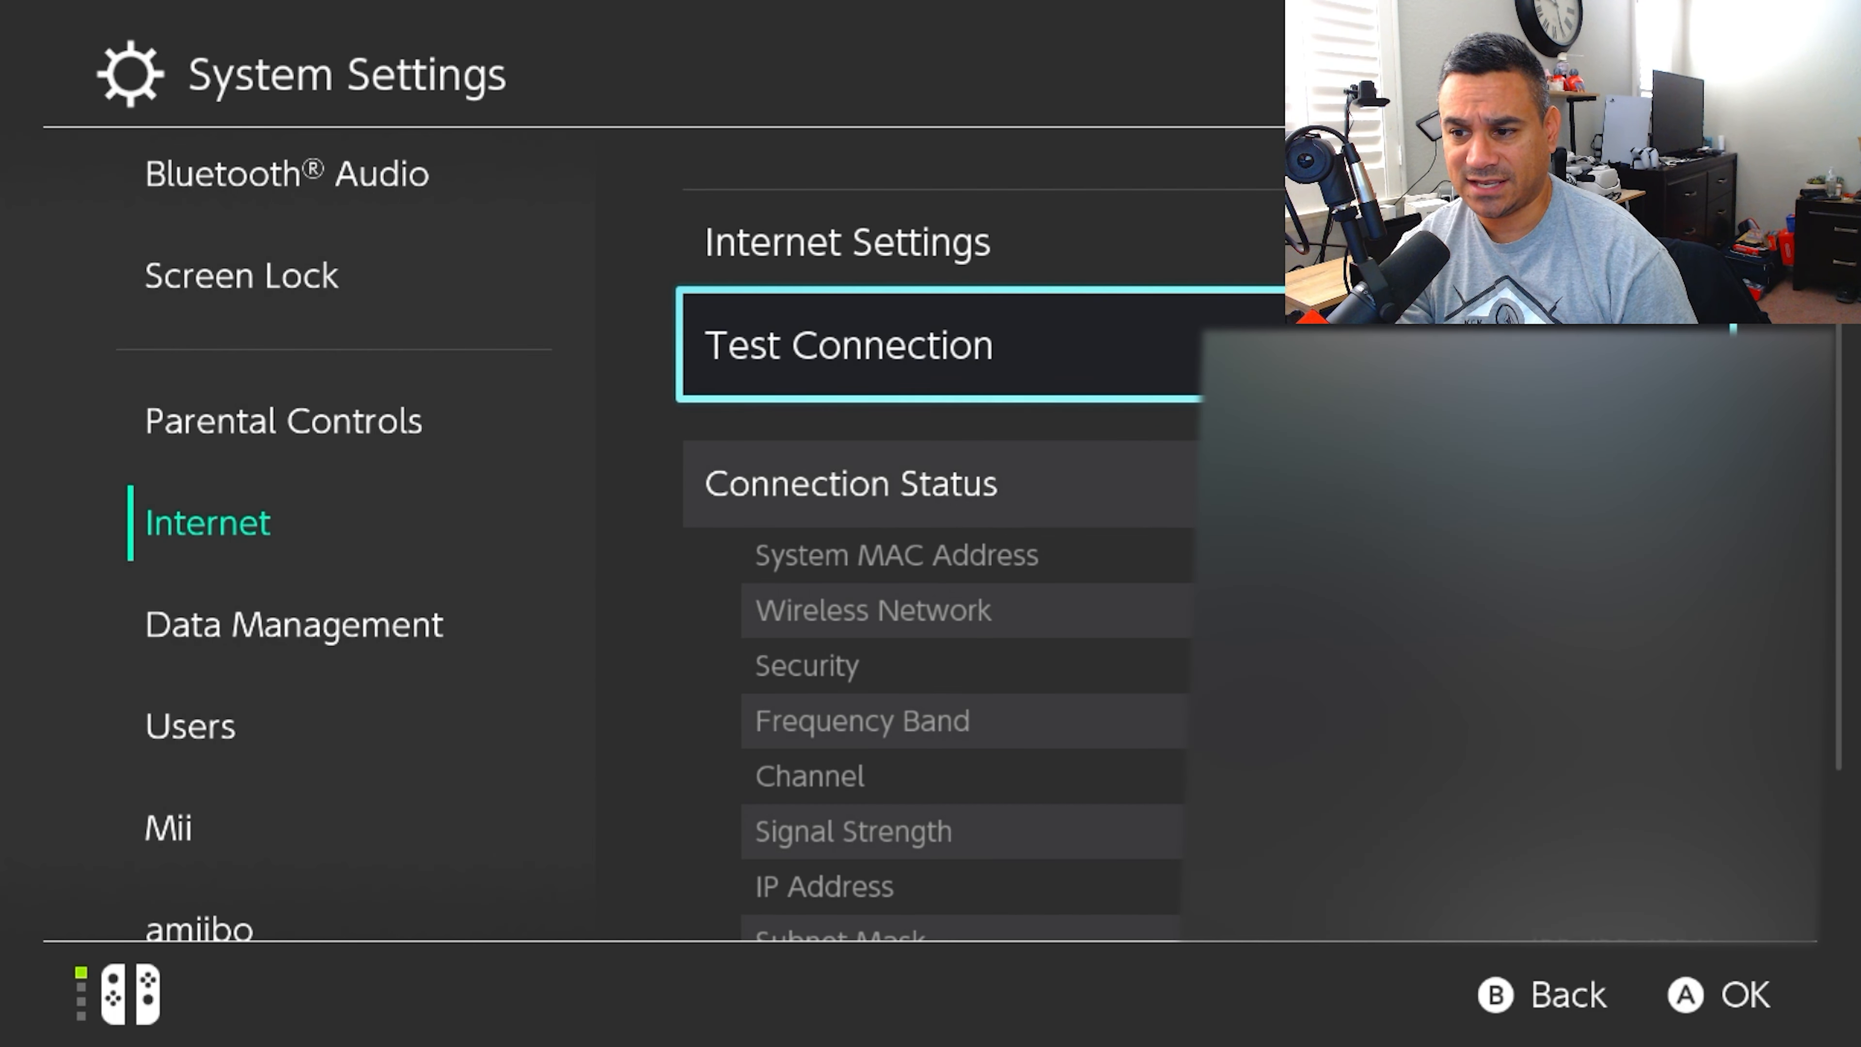
# Step: Scroll the settings list to Data Management, then exit back to the HOME Menu
pyautogui.scroll(-3)
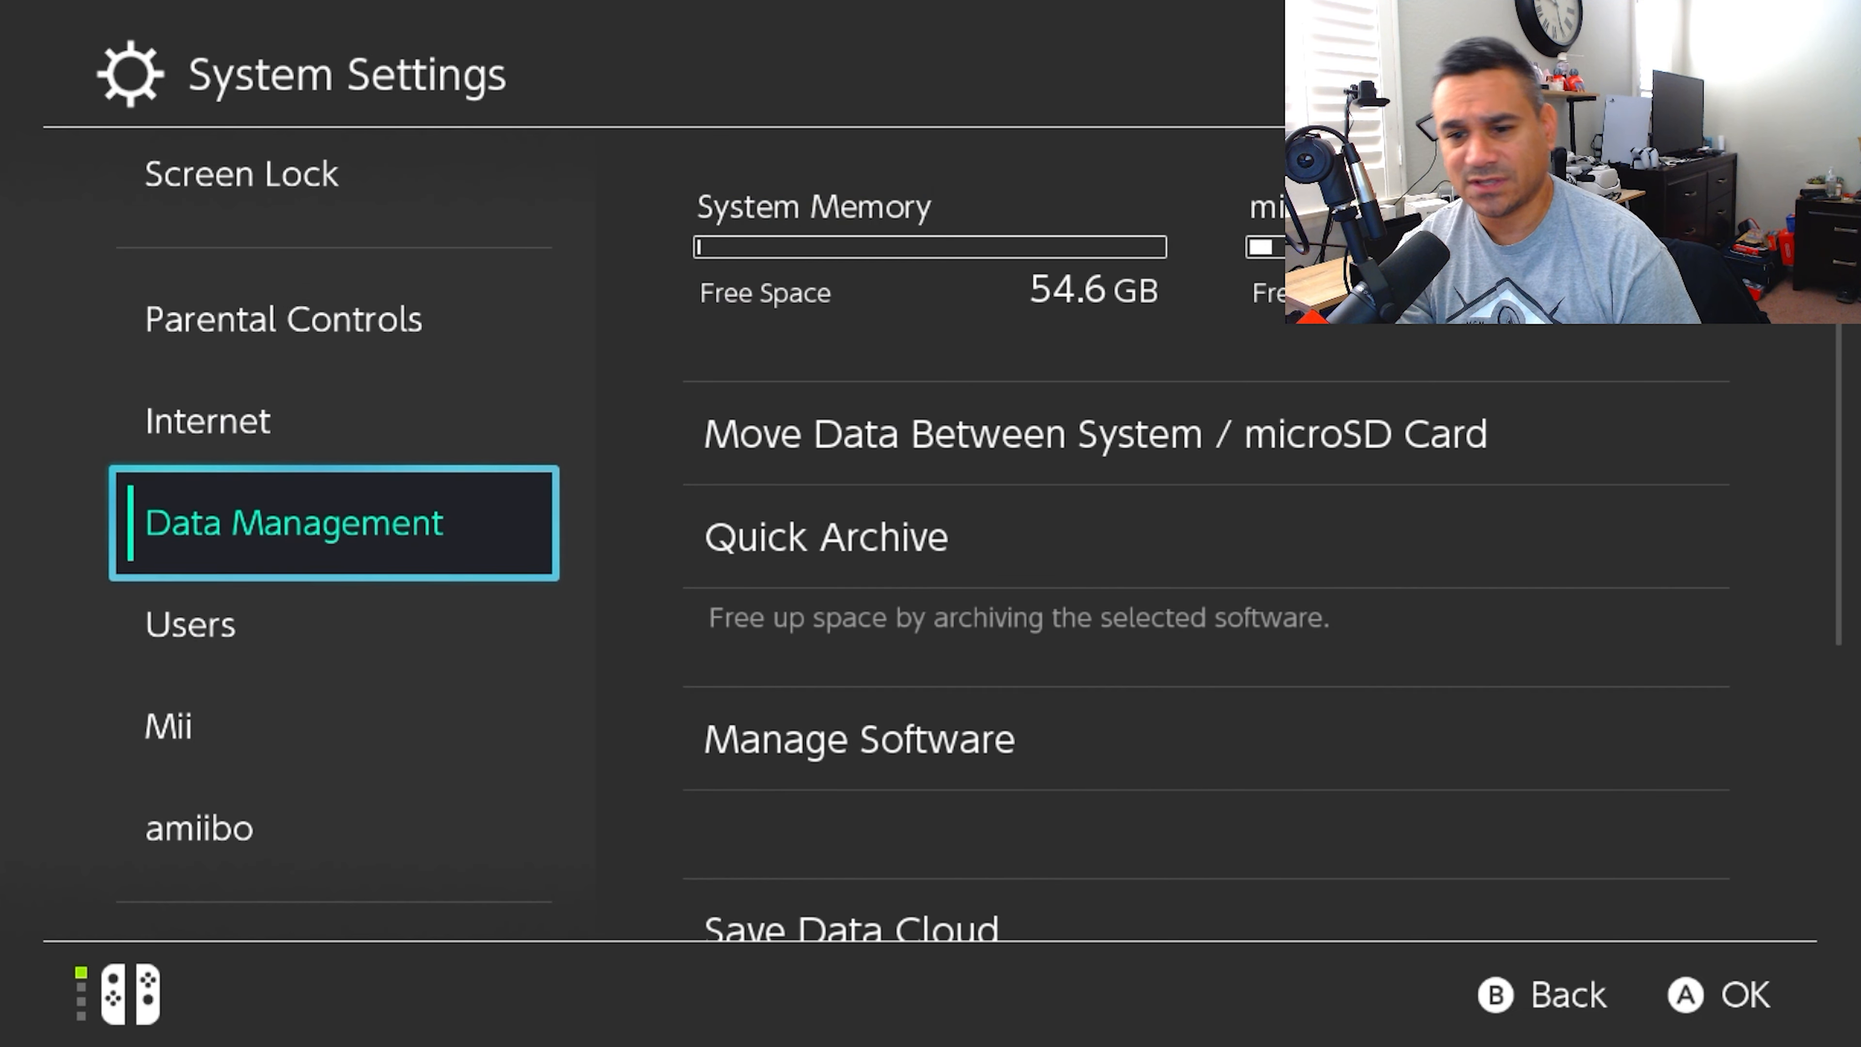
pyautogui.press('B')
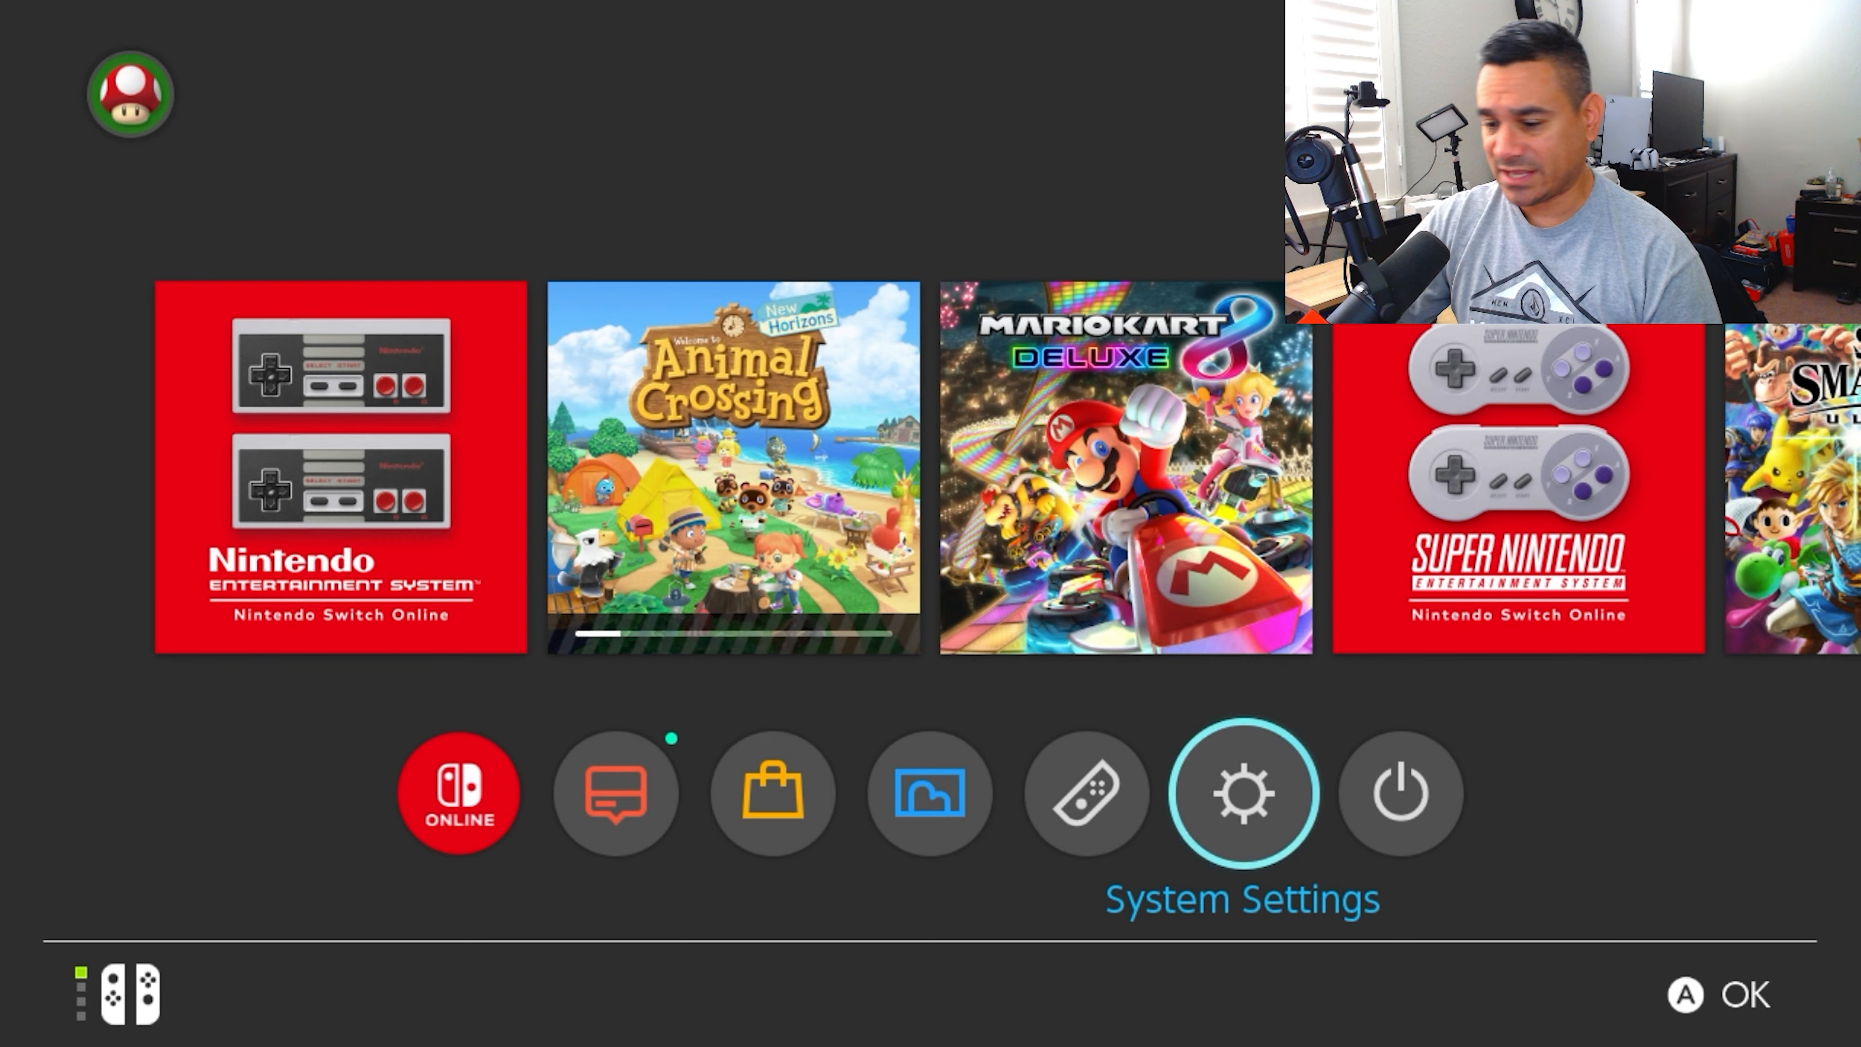